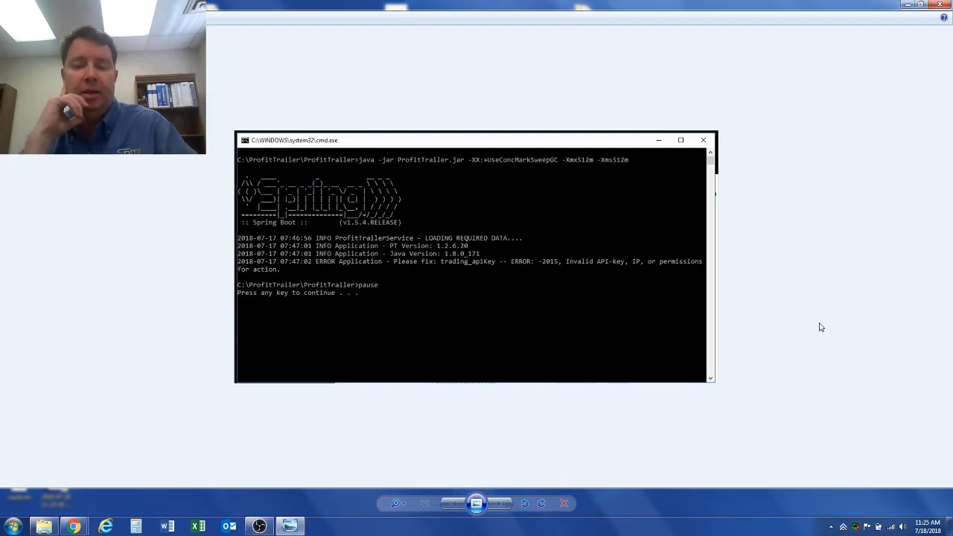
{"action": "mouse_move", "coordinate": [803, 339]}
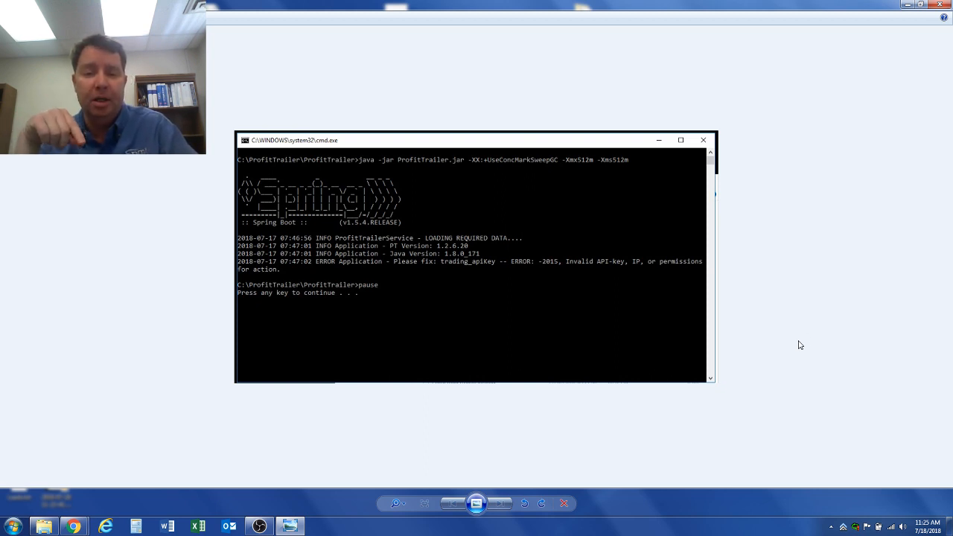
{"action": "mouse_move", "coordinate": [571, 315]}
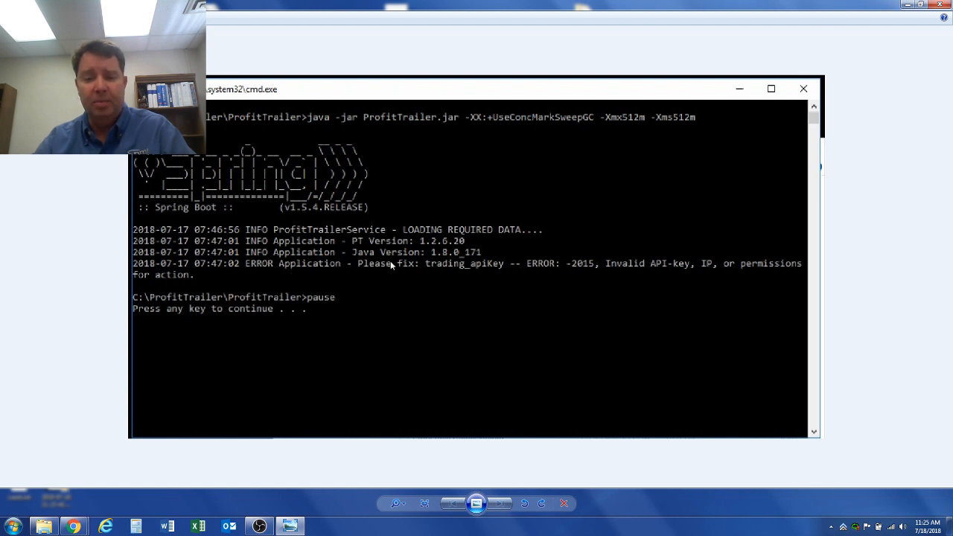
{"action": "mouse_move", "coordinate": [500, 269]}
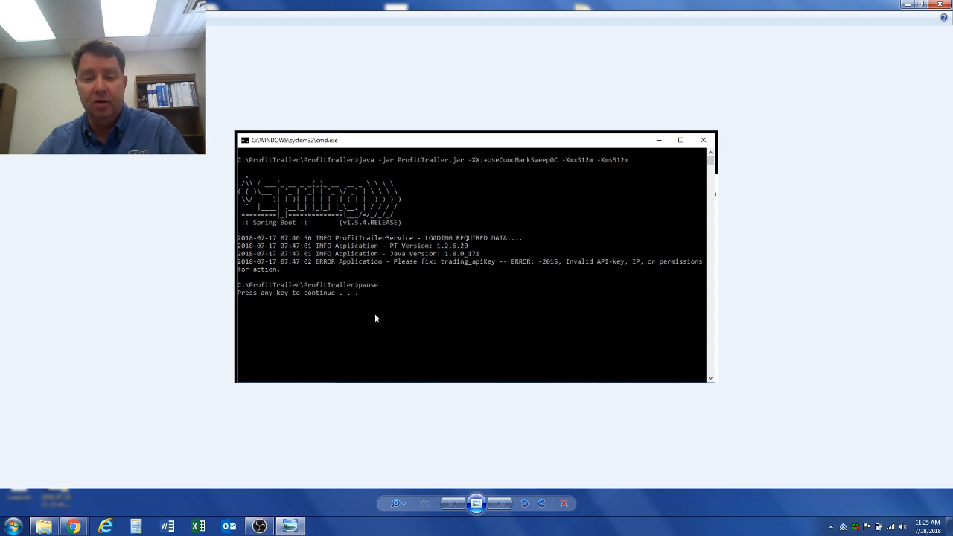
{"action": "mouse_move", "coordinate": [396, 304]}
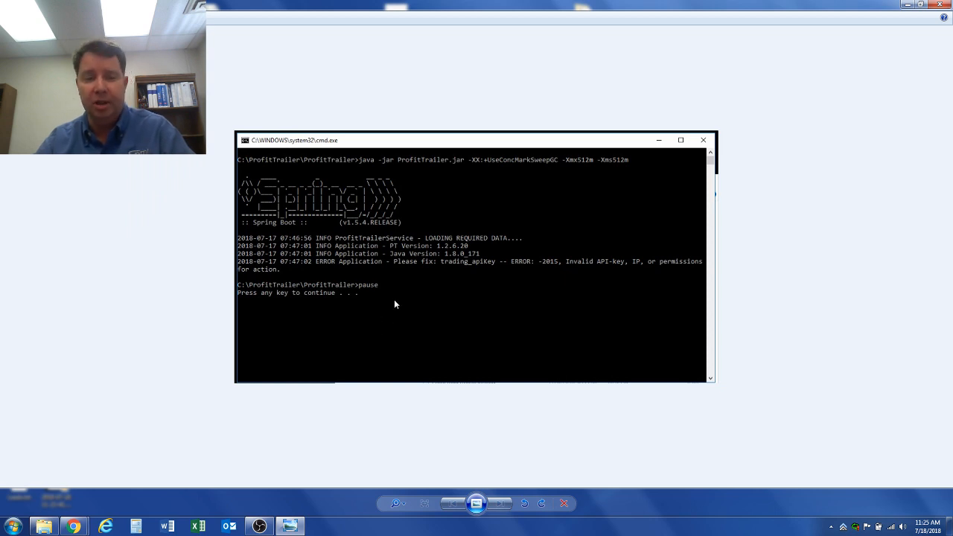
{"action": "mouse_move", "coordinate": [157, 459]}
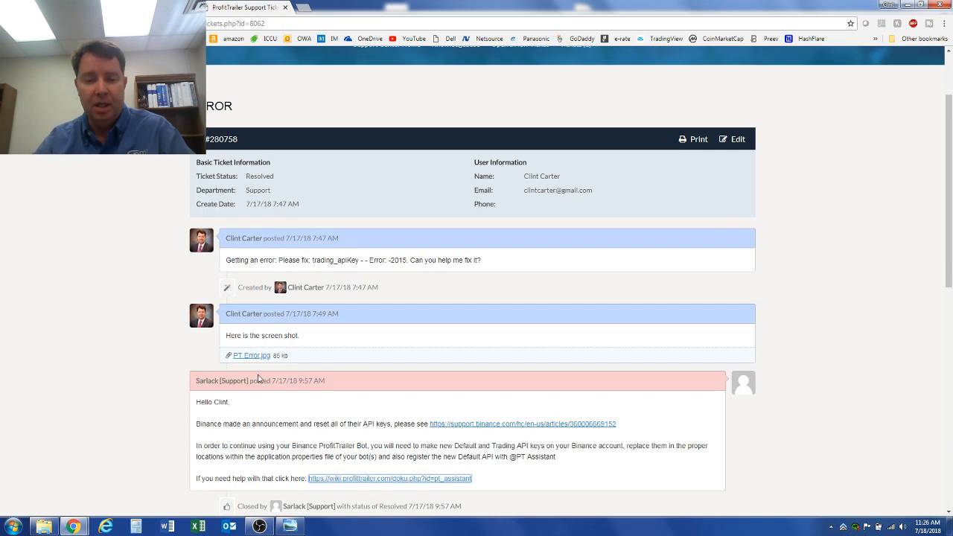
- Follow the ticket's link to Binance's API Key Reset security announcement
{"action": "left_click", "coordinate": [521, 423]}
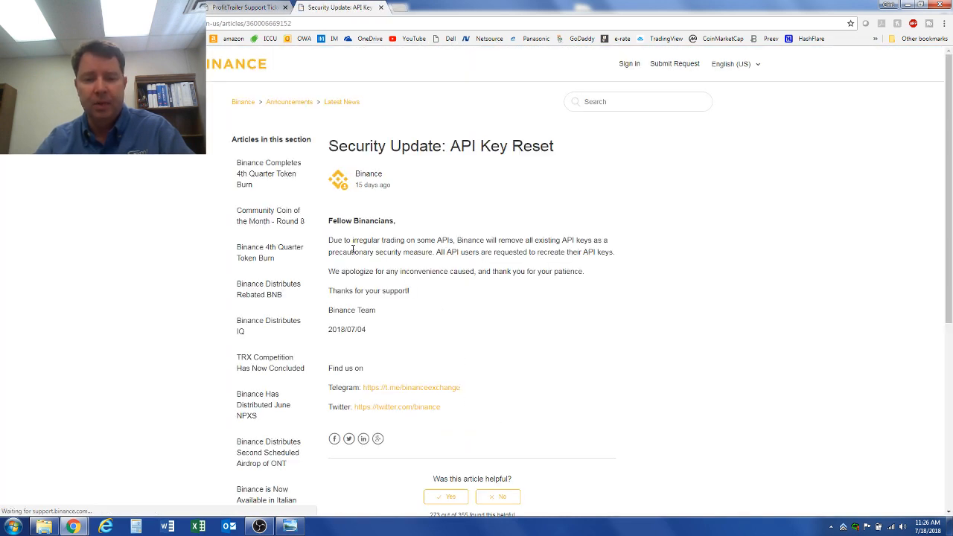
- Highlight the announcement text, then follow the ticket's link to the PT Assistant wiki
{"action": "left_click_drag", "start_coordinate": [339, 240], "coordinate": [495, 252]}
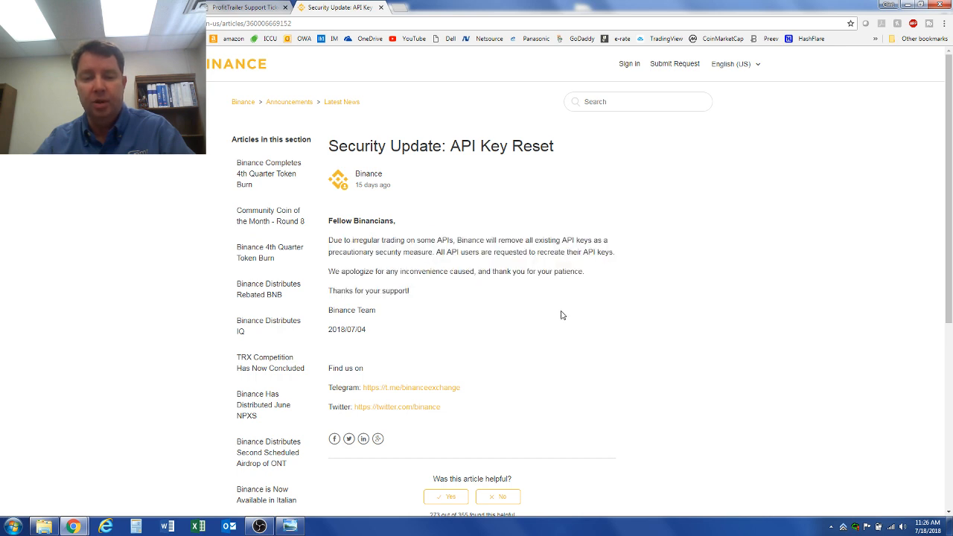
{"action": "mouse_move", "coordinate": [554, 304]}
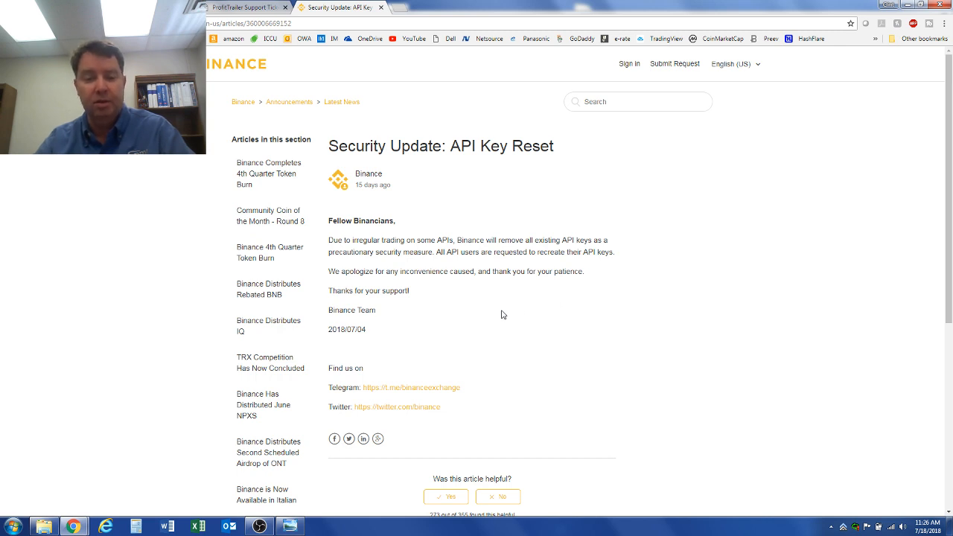
{"action": "left_click_drag", "start_coordinate": [444, 252], "coordinate": [493, 251]}
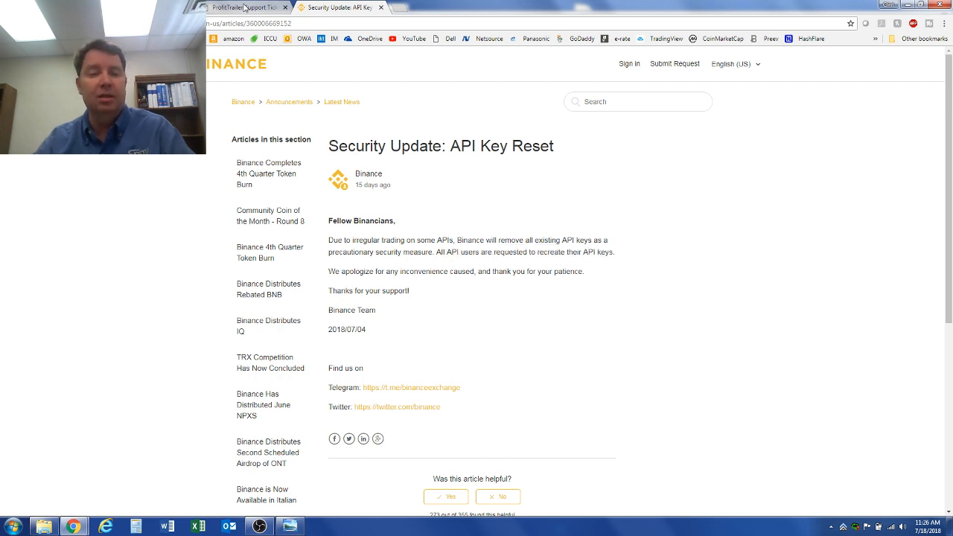
{"action": "mouse_move", "coordinate": [251, 6]}
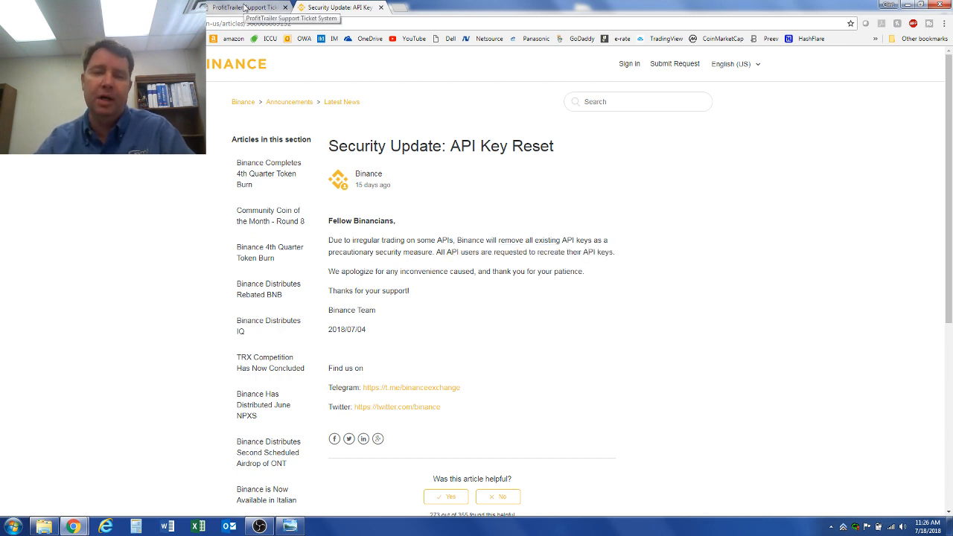
{"action": "left_click", "coordinate": [245, 5]}
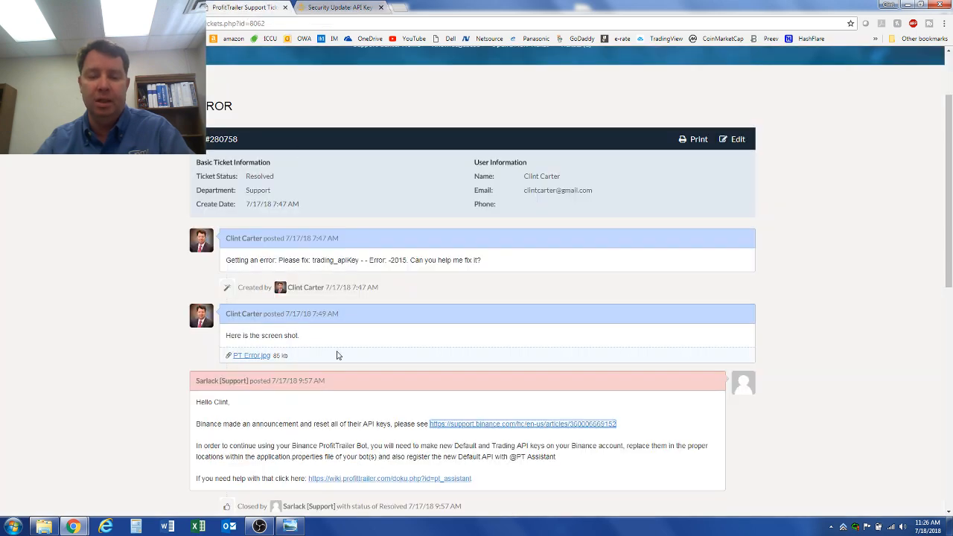
{"action": "left_click", "coordinate": [389, 479]}
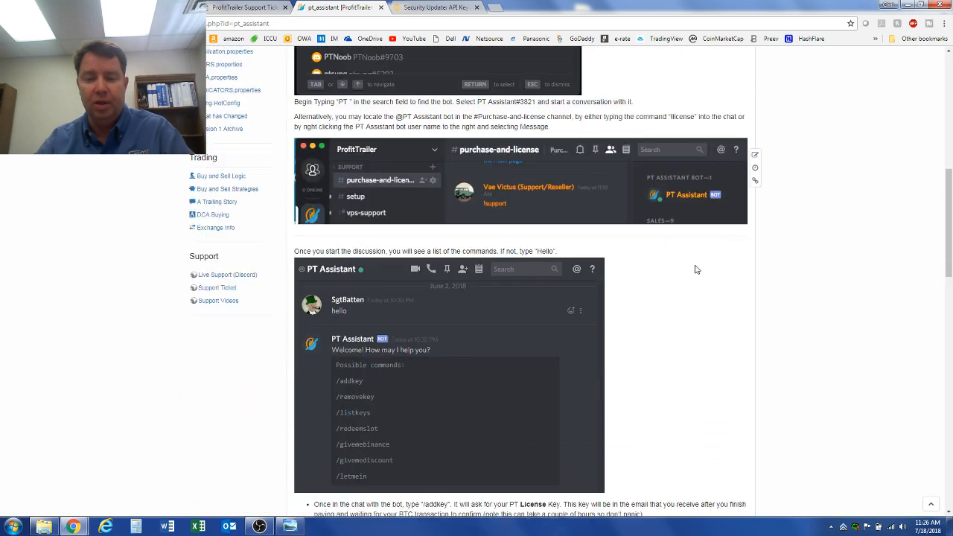
- Scroll to the API Key Guide and highlight the key registration steps
{"action": "scroll", "scroll_direction": "down", "scroll_amount": 3}
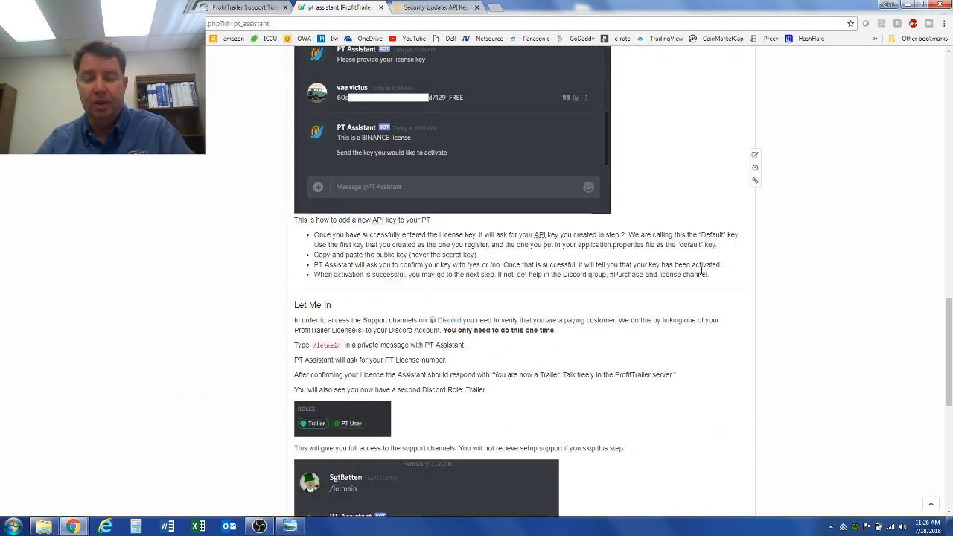
{"action": "scroll", "scroll_direction": "down", "scroll_amount": 3}
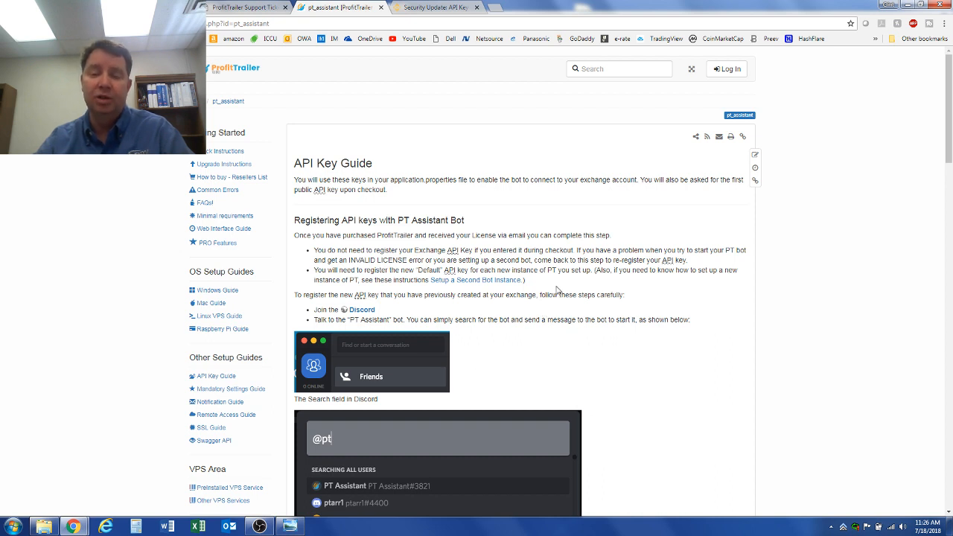
{"action": "left_click_drag", "start_coordinate": [305, 250], "coordinate": [744, 260]}
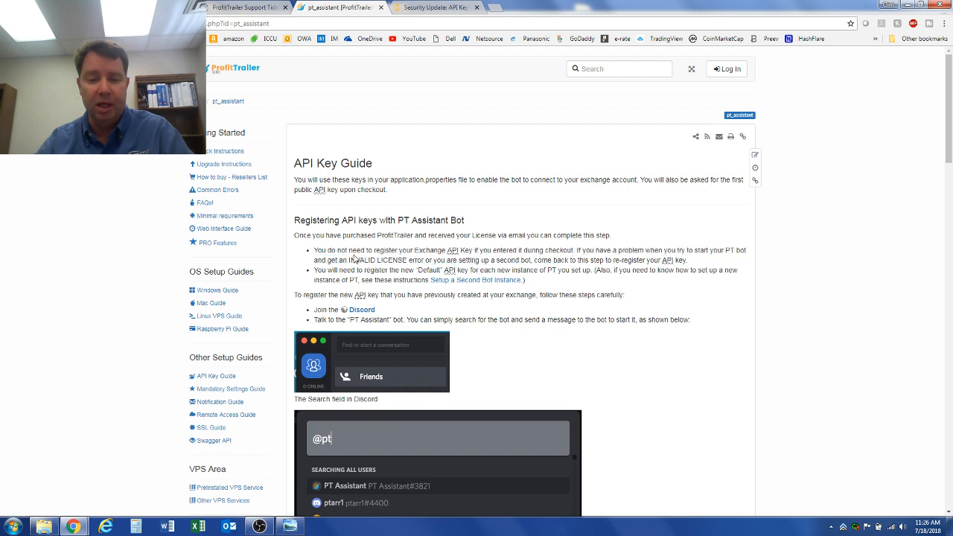
{"action": "left_click_drag", "start_coordinate": [351, 250], "coordinate": [563, 259]}
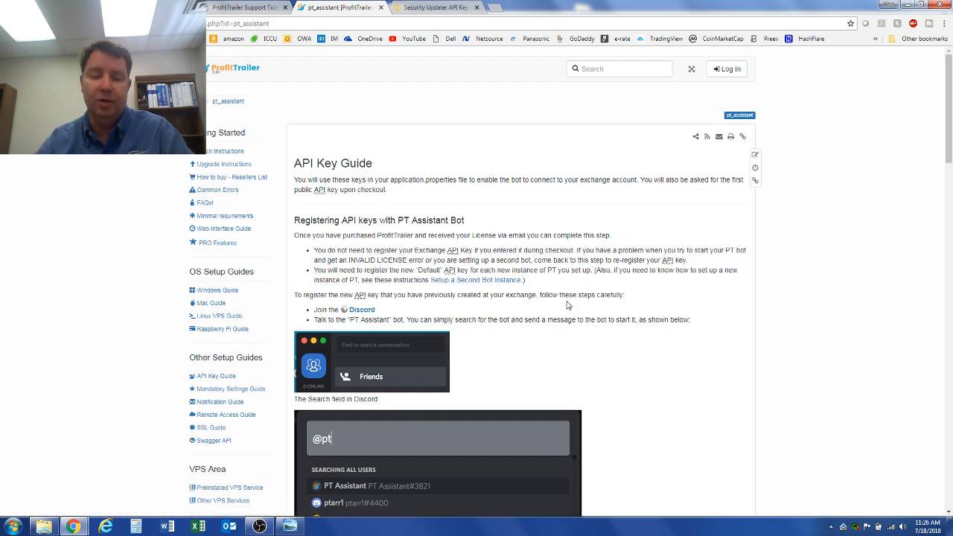
{"action": "mouse_move", "coordinate": [564, 286]}
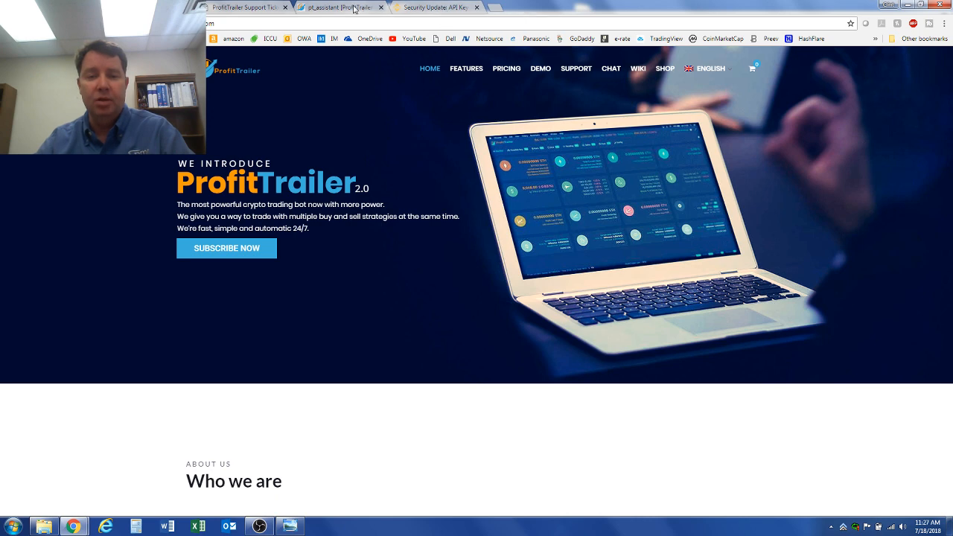
- Switch to the ProfitTrailer 2.0 home page tab
{"action": "left_click", "coordinate": [246, 6]}
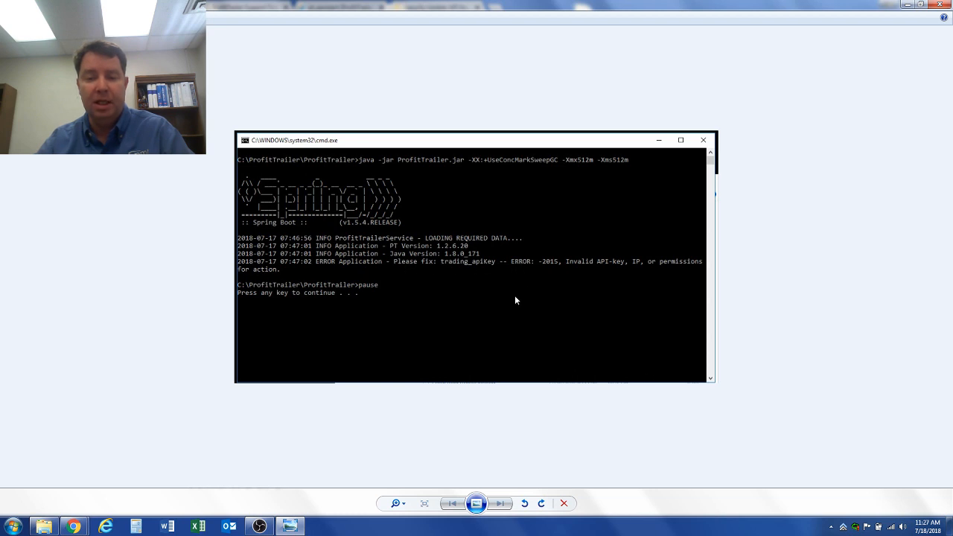
{"action": "mouse_move", "coordinate": [449, 357]}
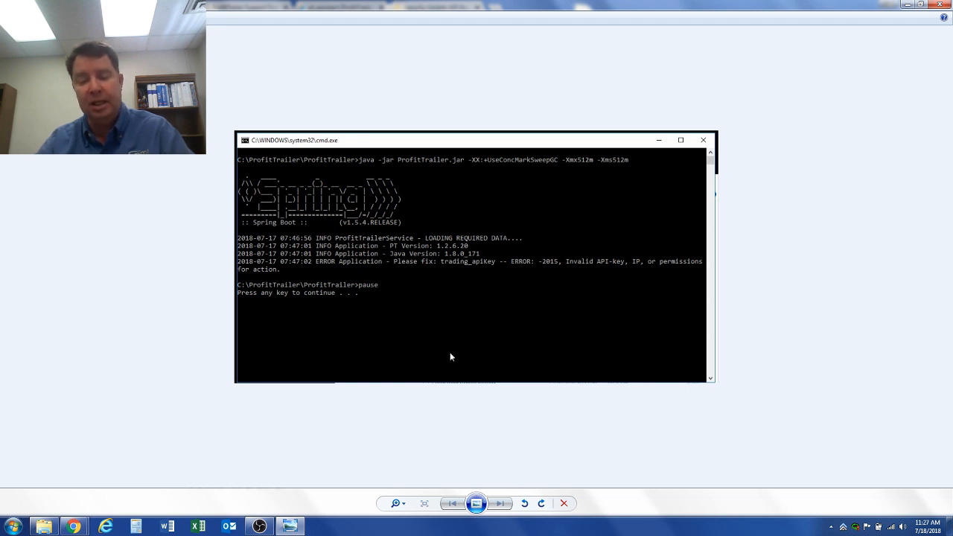
{"action": "mouse_move", "coordinate": [155, 483]}
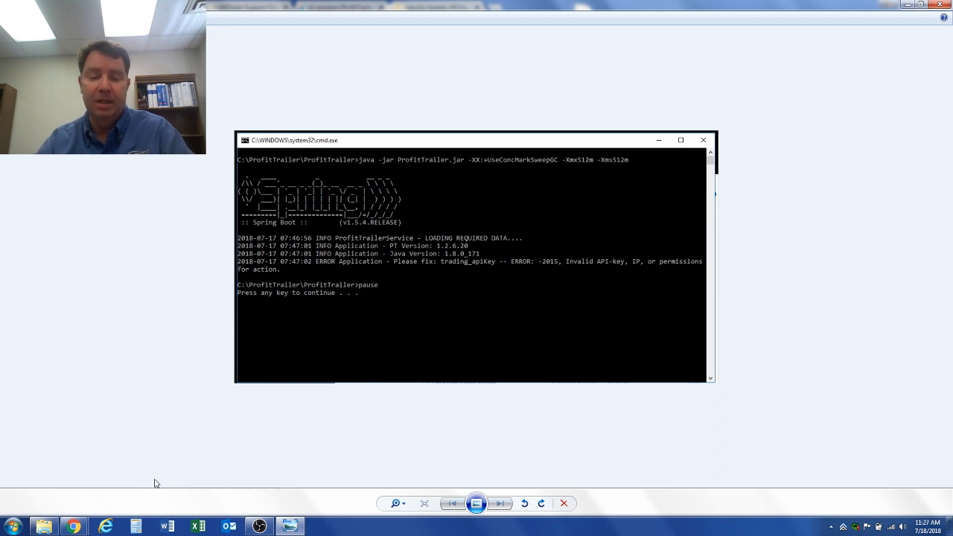